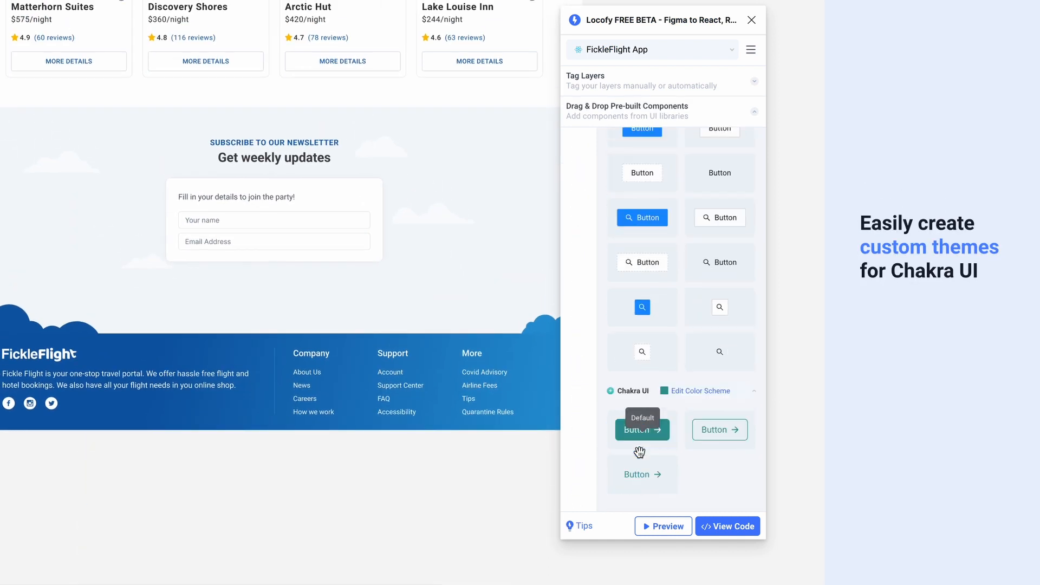
- Define custom colour fickleflightorange with base #F99A0E, save it and apply it as the Button's Color Scheme
click(700, 391)
text(fickle)
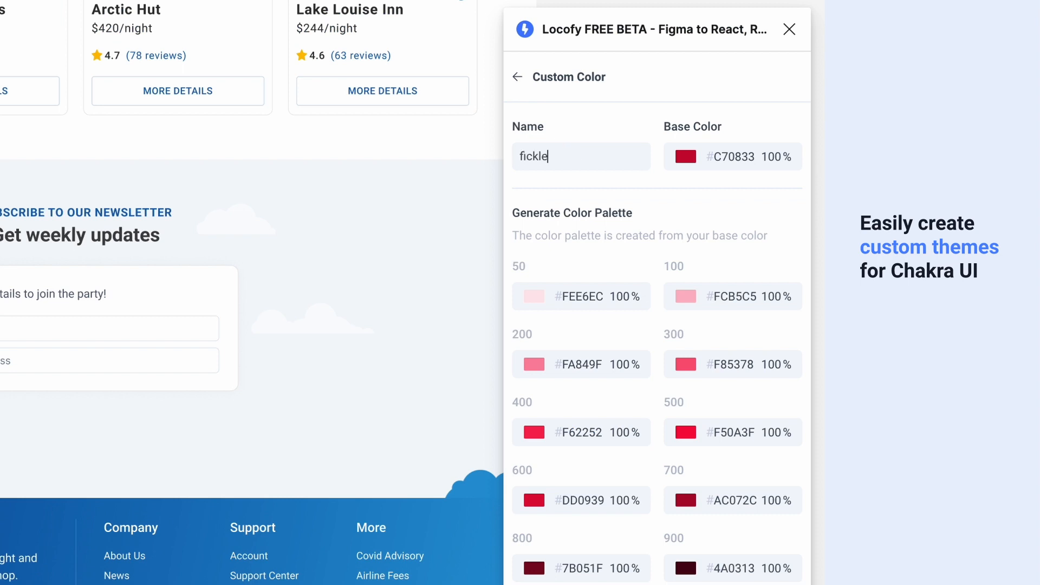
text(flightorange)
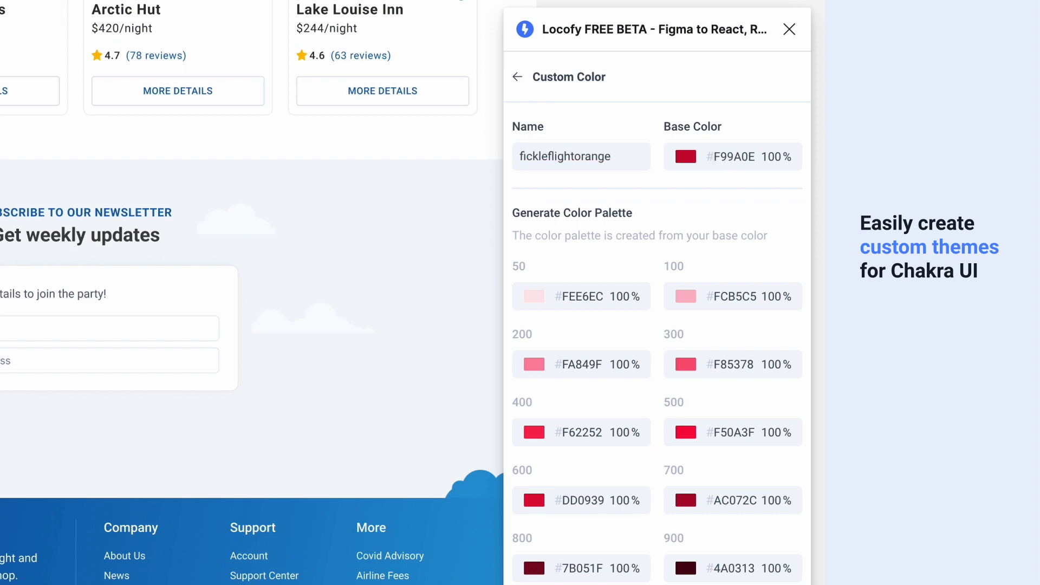
click(517, 76)
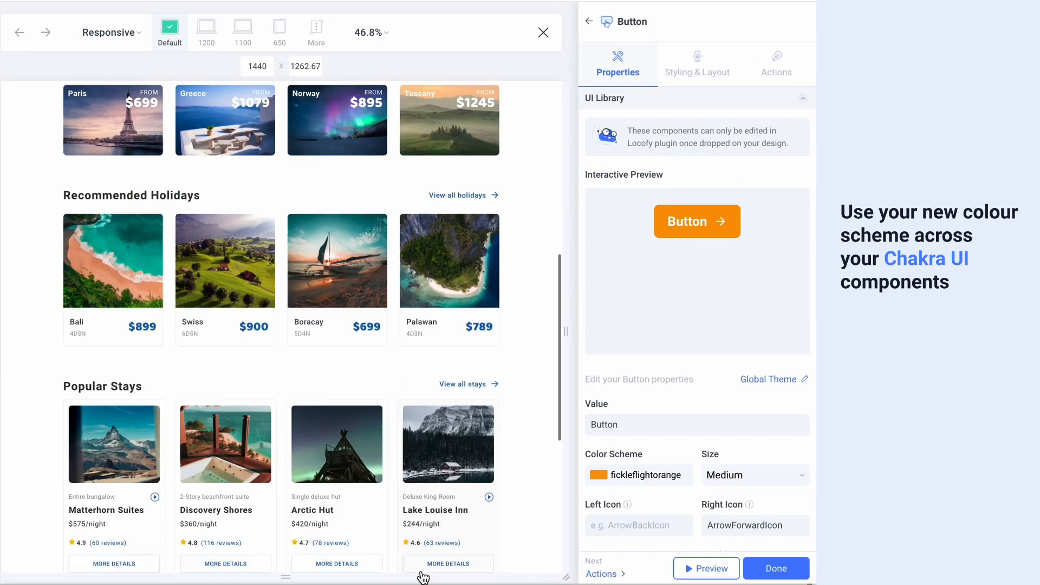
scroll(down, 3)
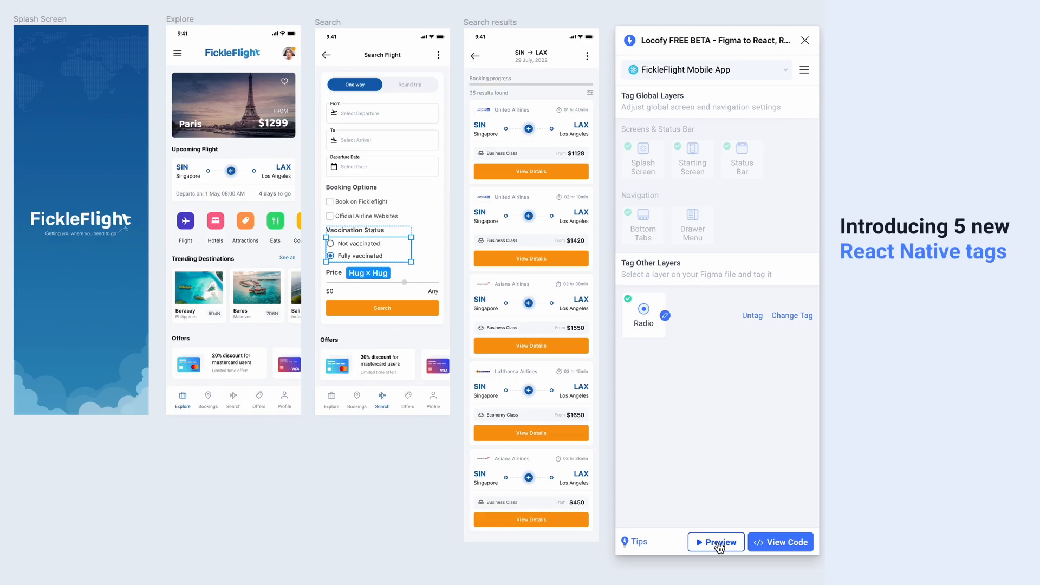
- Preview Search Flight: mark Fully vaccinated, lower the price slider and run the search
click(716, 542)
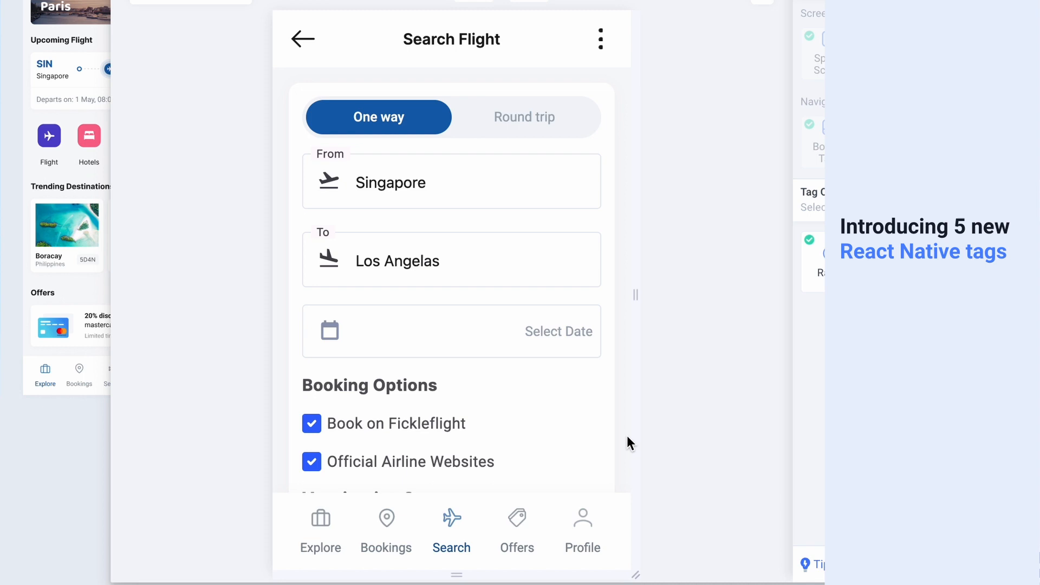
scroll(down, 3)
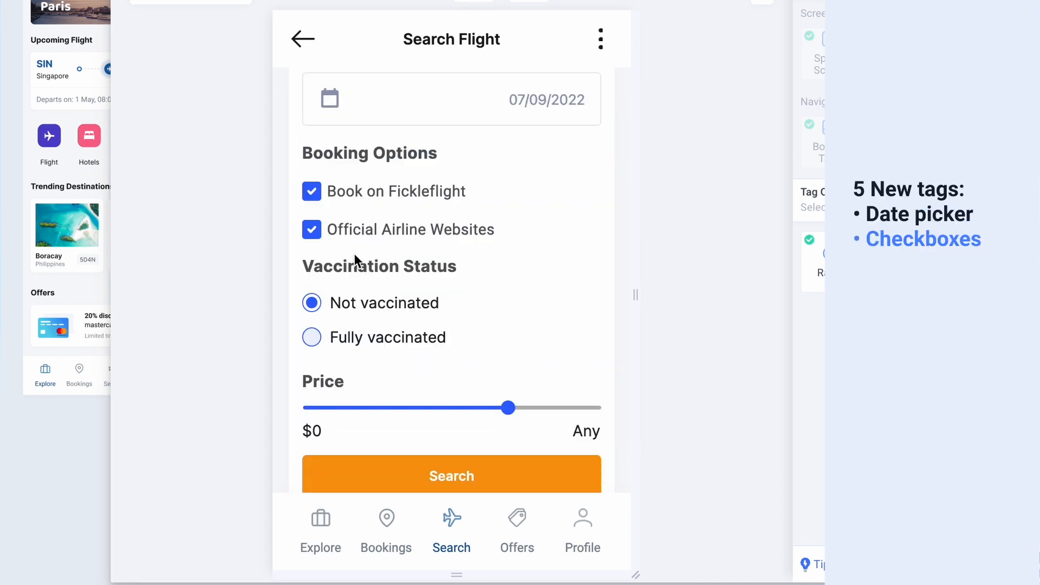
click(312, 337)
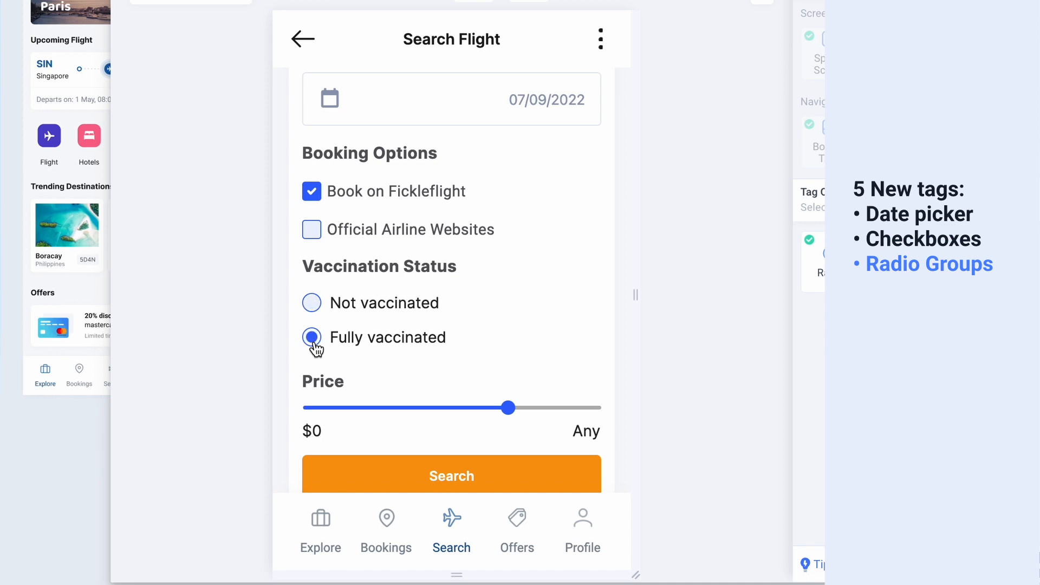
drag(507, 407, 462, 407)
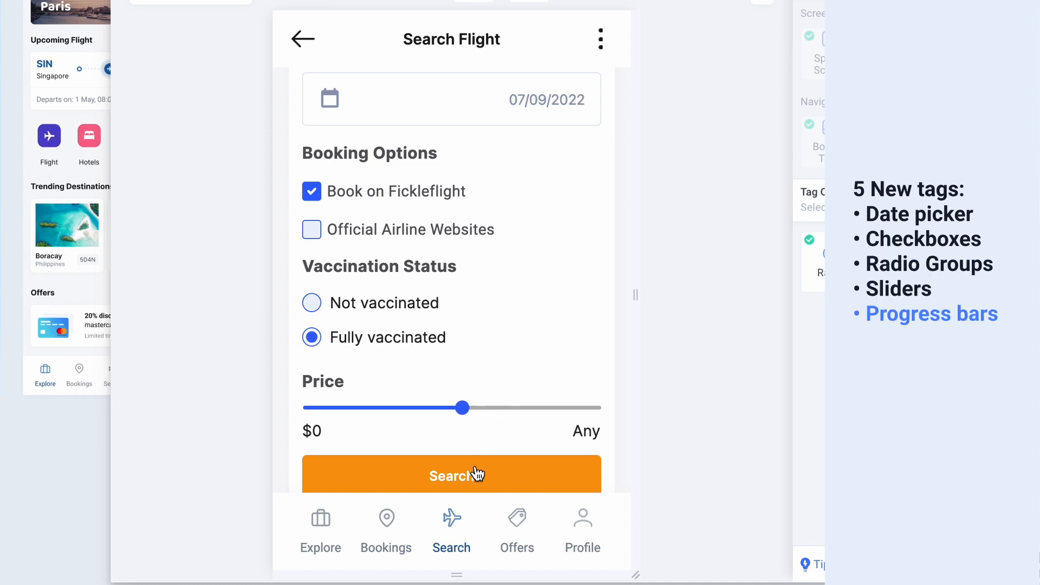
click(451, 474)
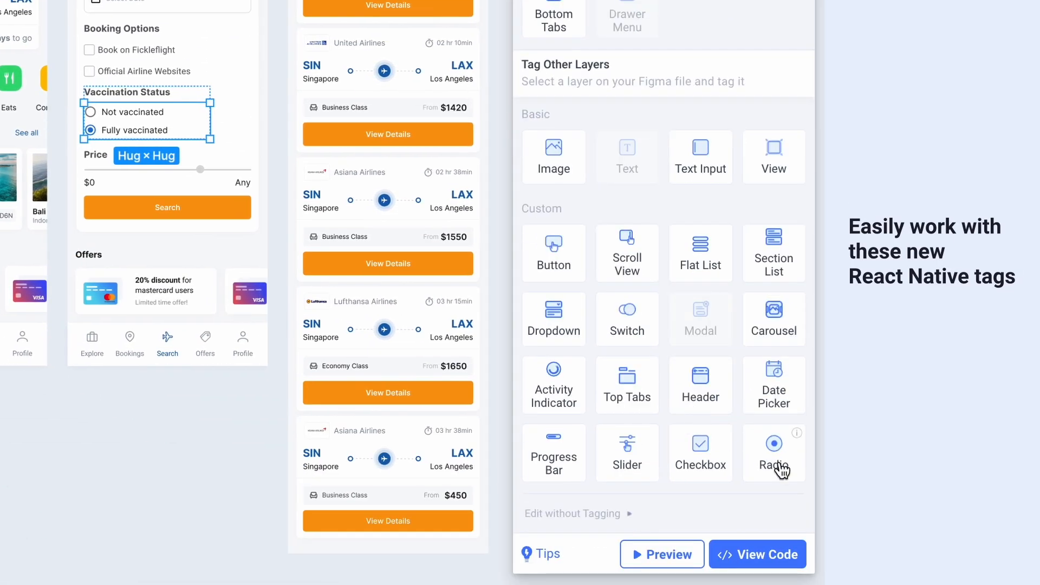
- Tag vaccination options as a UI Kitten Radio with Primary palette and send the frames to Builder
click(772, 451)
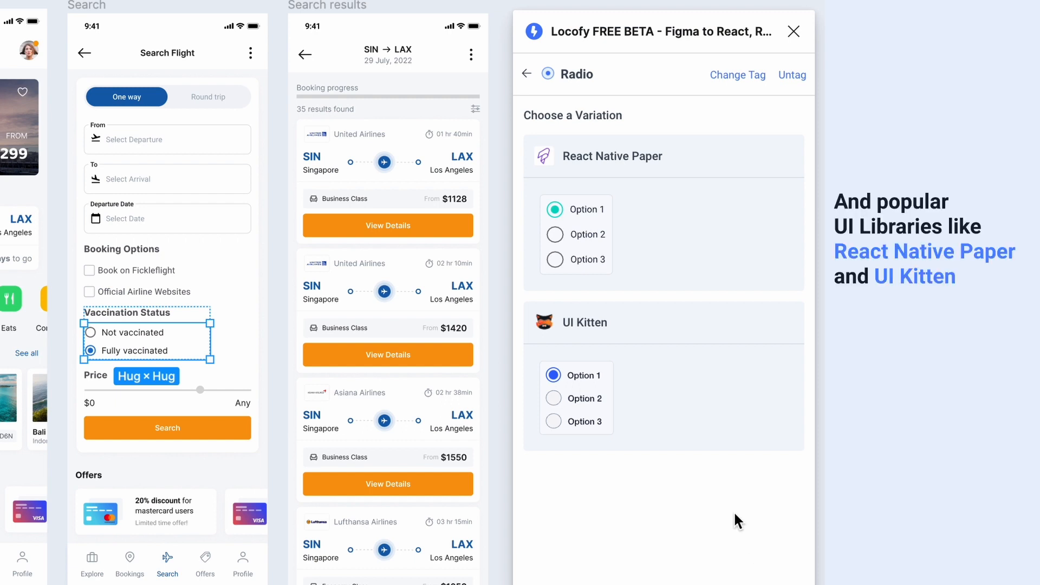
mouse_move(602, 417)
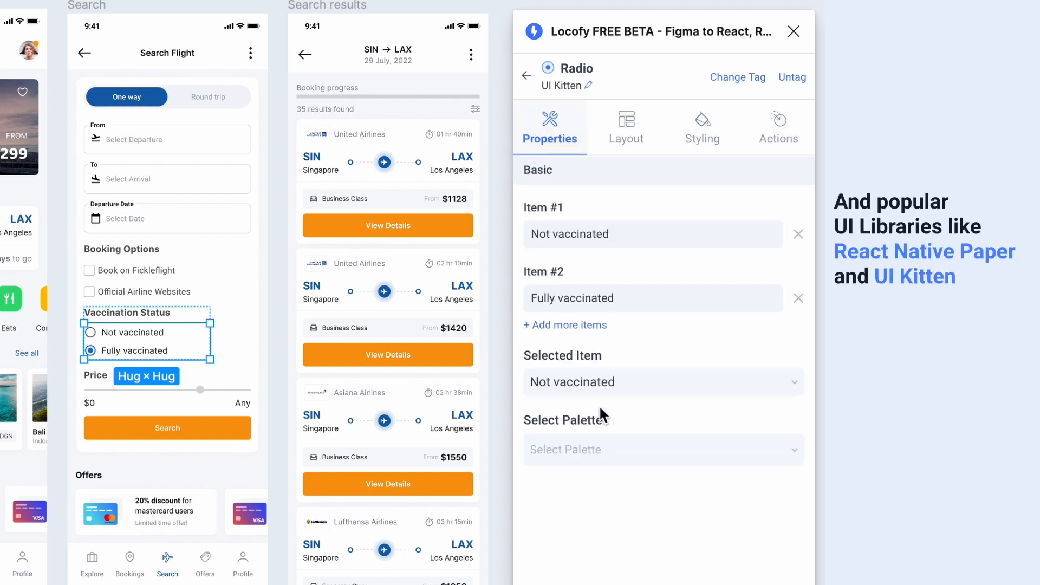
click(662, 449)
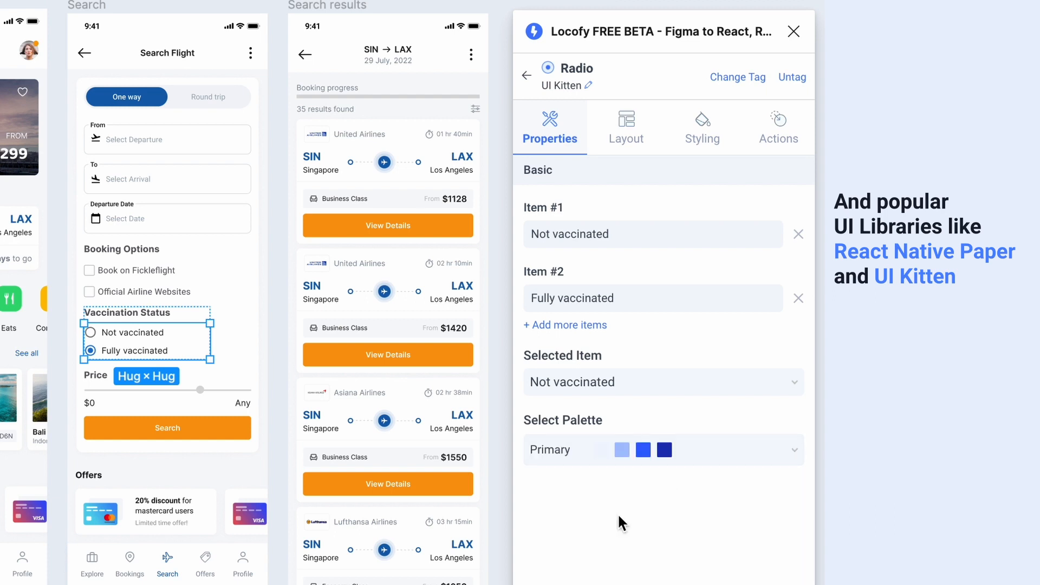
click(626, 127)
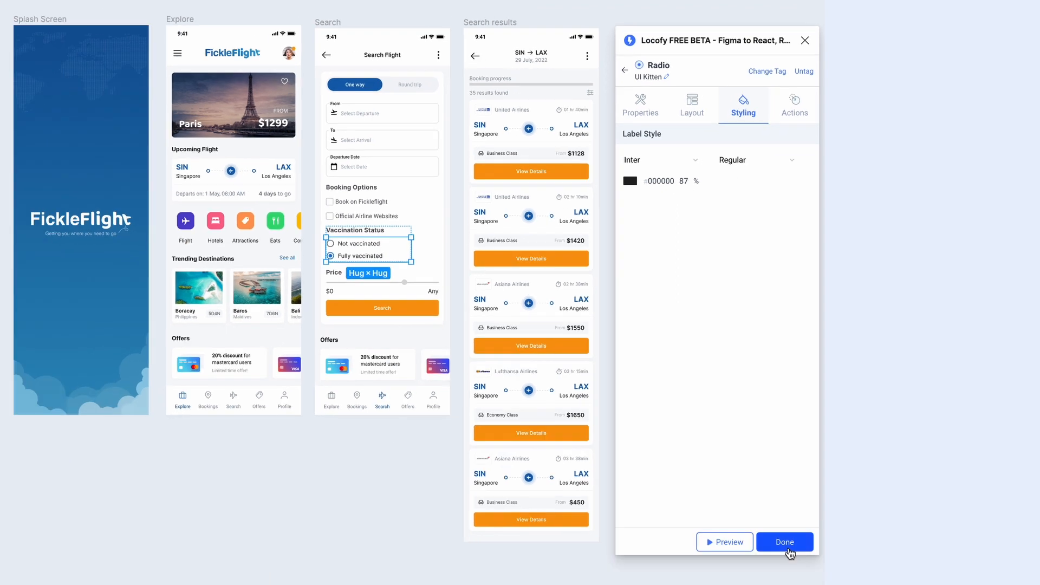
click(785, 542)
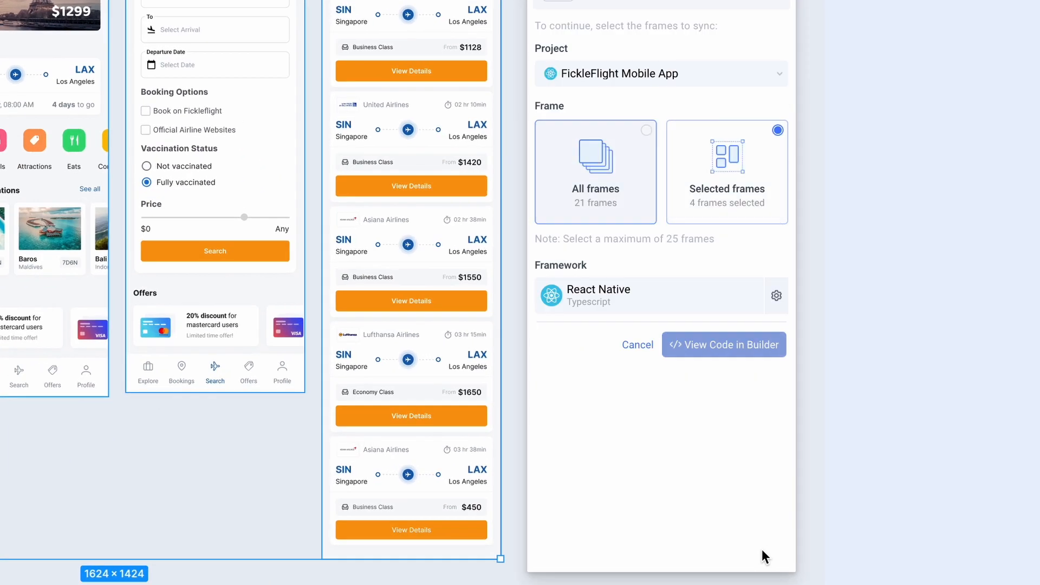
click(723, 345)
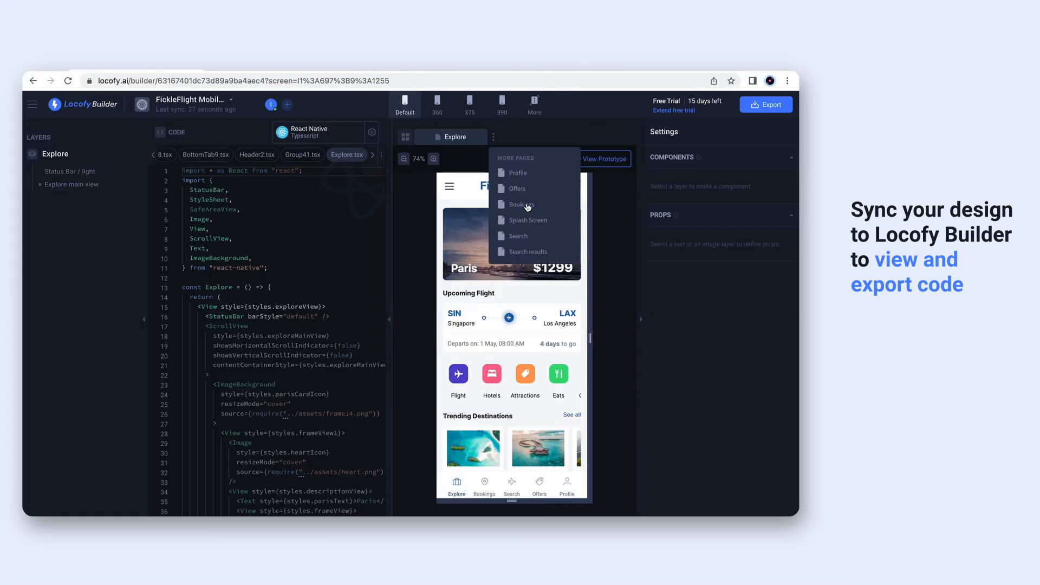
- Export the app's seven screens as React Native code from the Search page
click(518, 235)
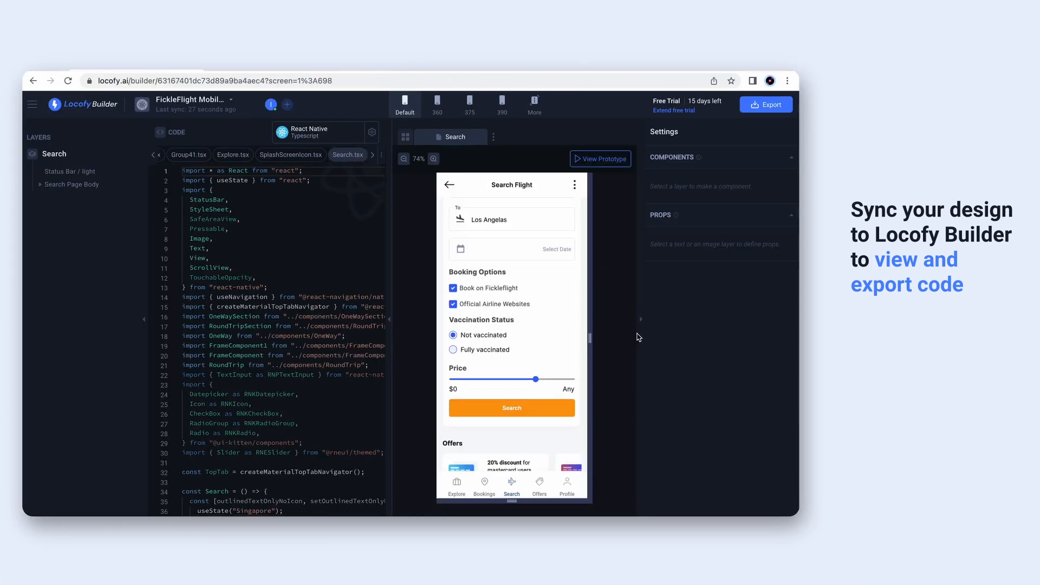
click(766, 104)
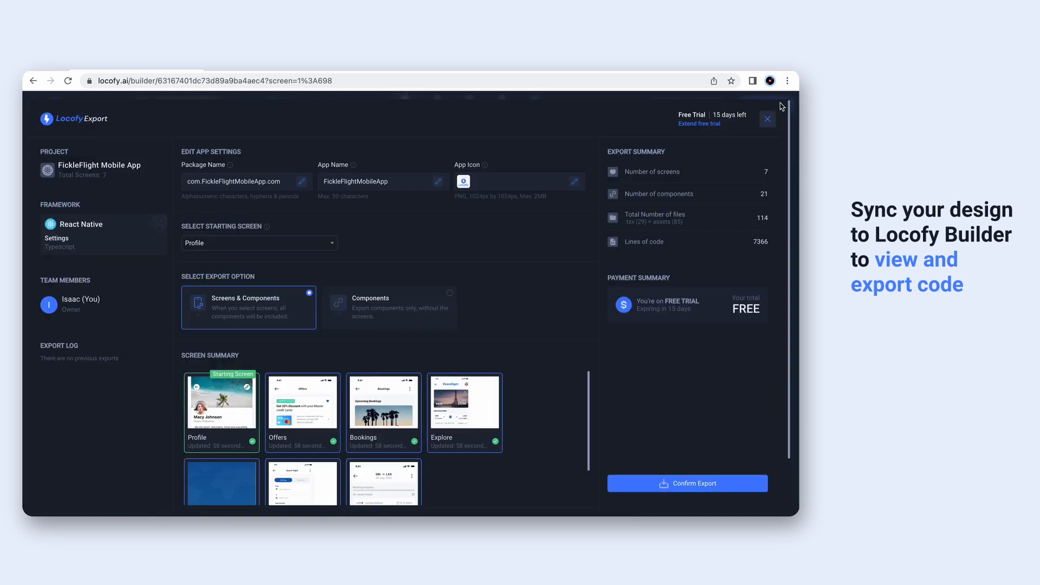
click(687, 484)
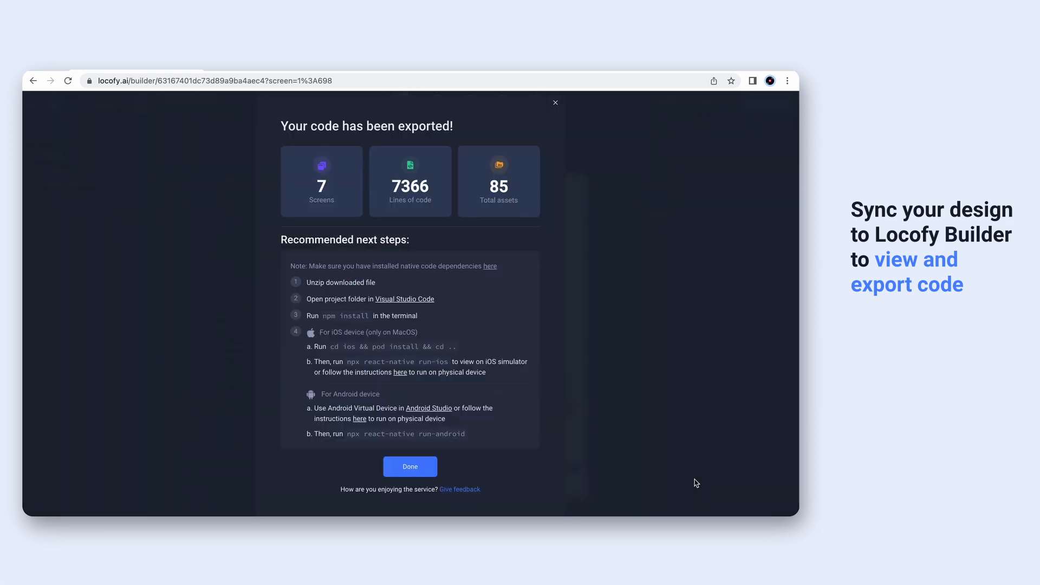